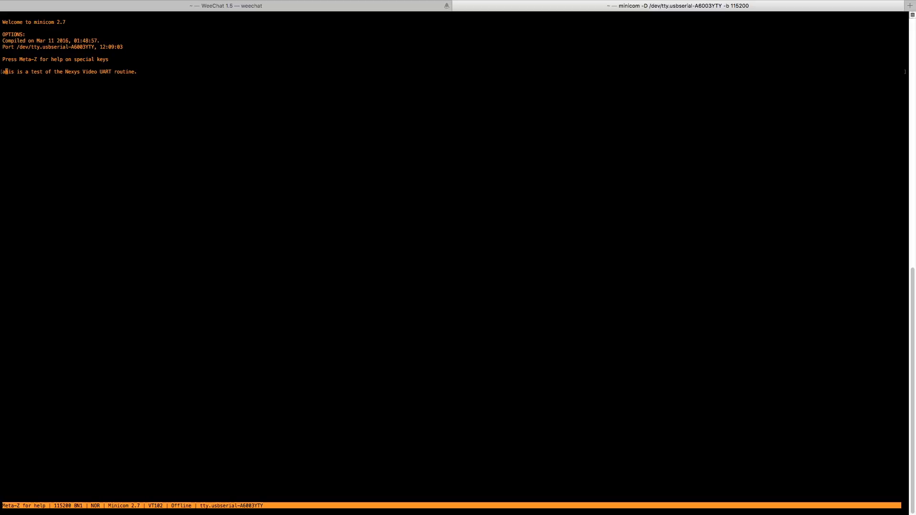
text(abcdefg)
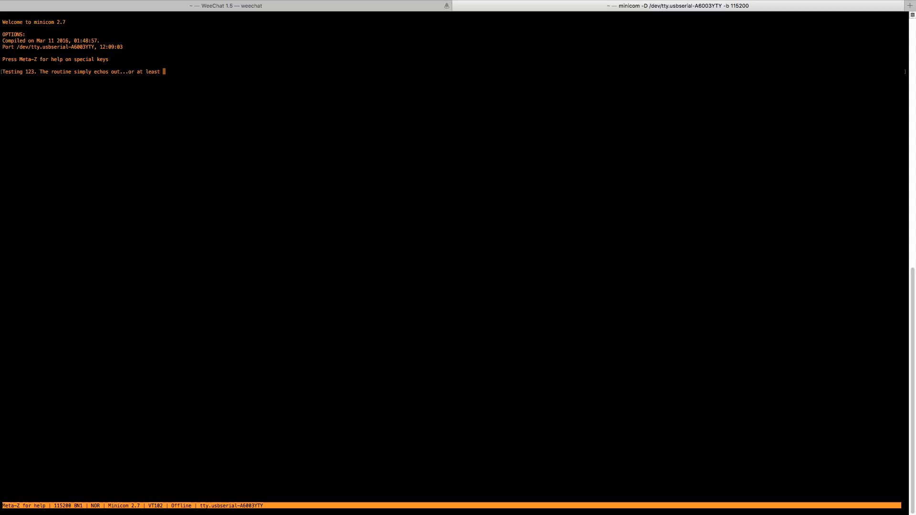
text(tries to.)
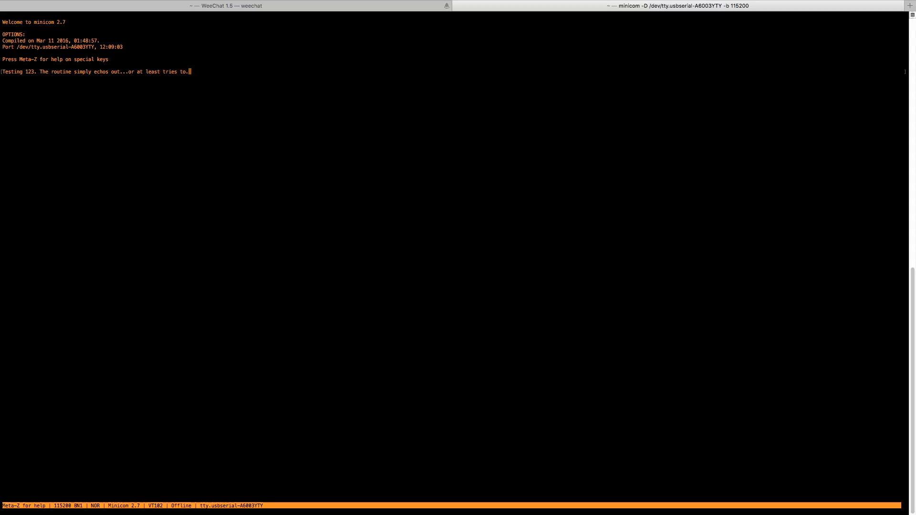
text(echo o)
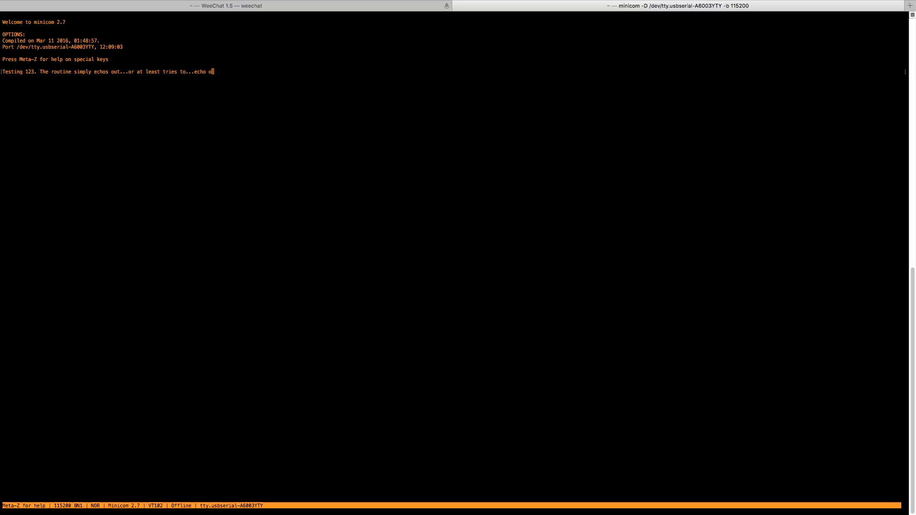